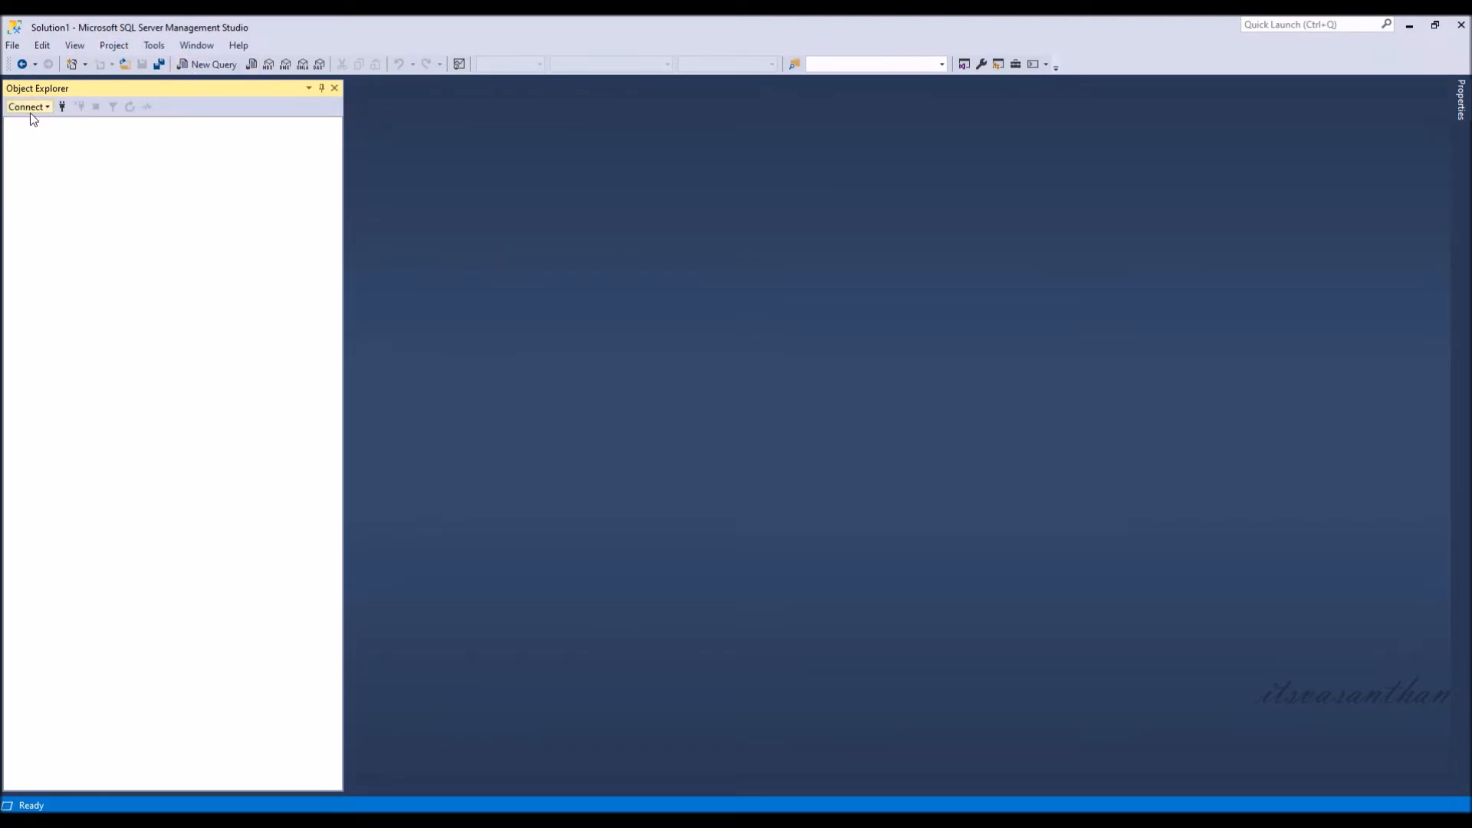
Step: Connect Object Explorer to the local Database Engine server and open a query window
click(26, 105)
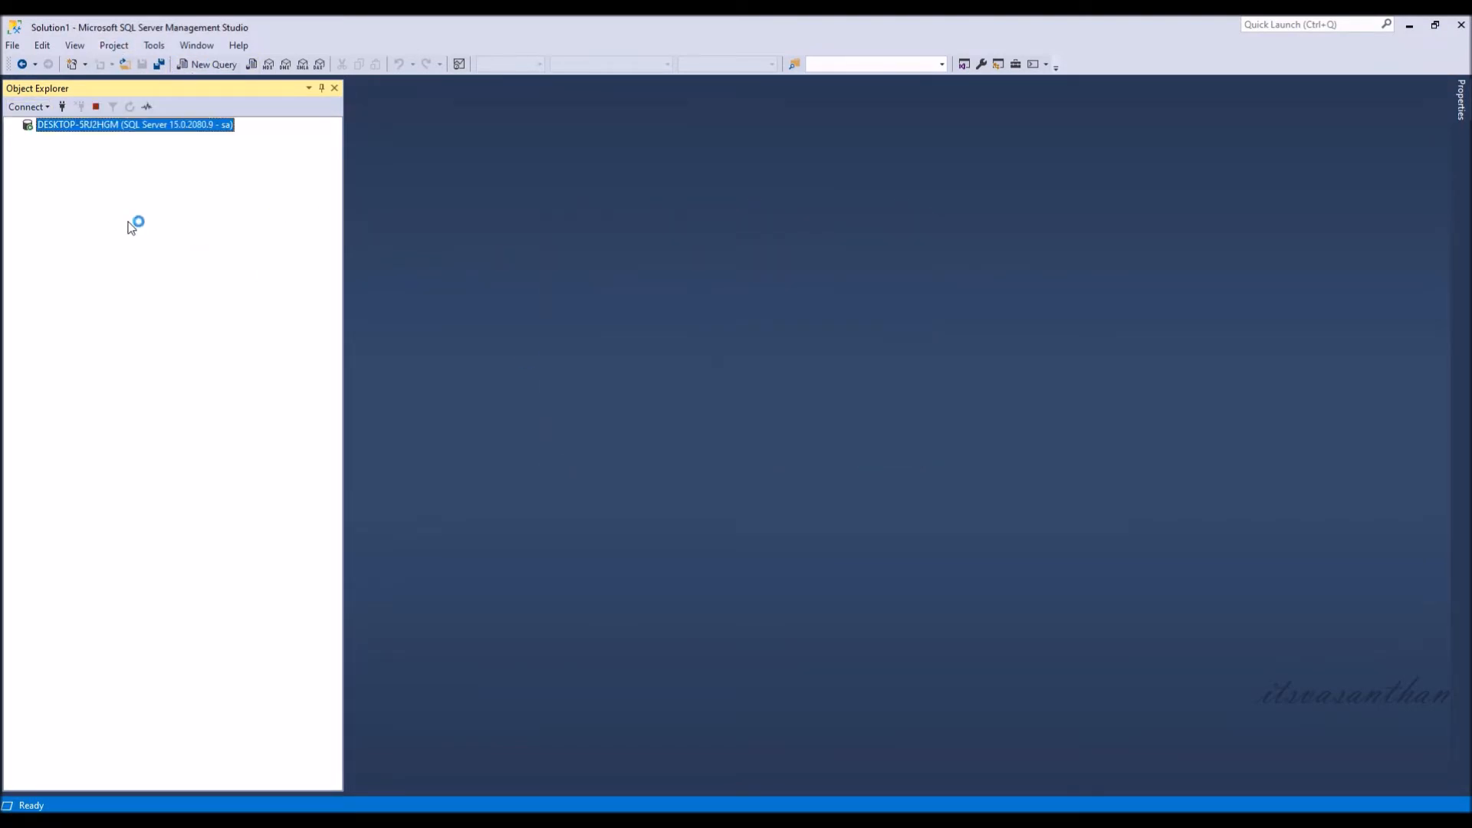
click(206, 63)
text(t)
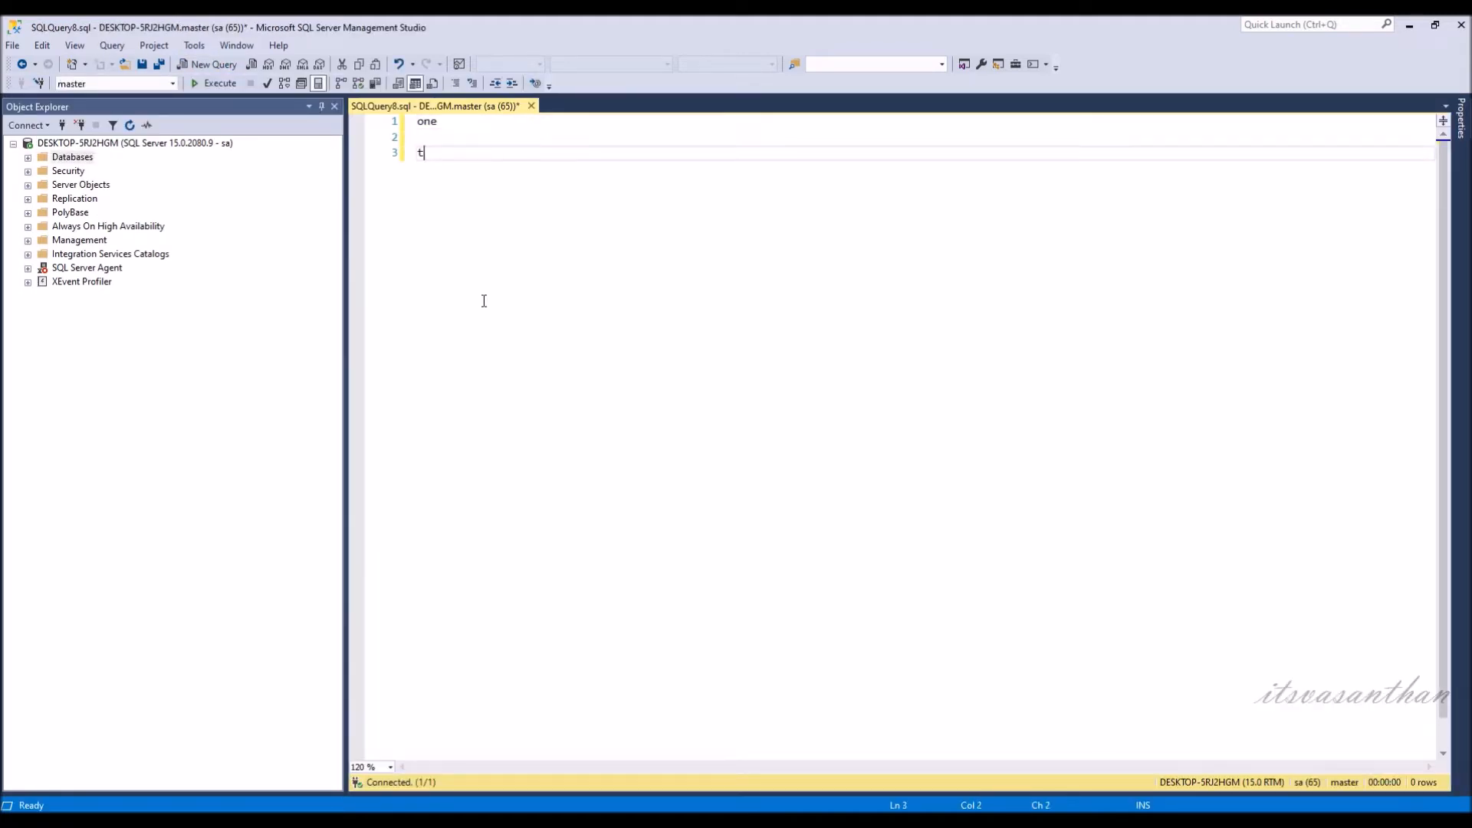
Step: Enter the words one through ten on alternate lines, copying a word to the clipboard
text(wo)
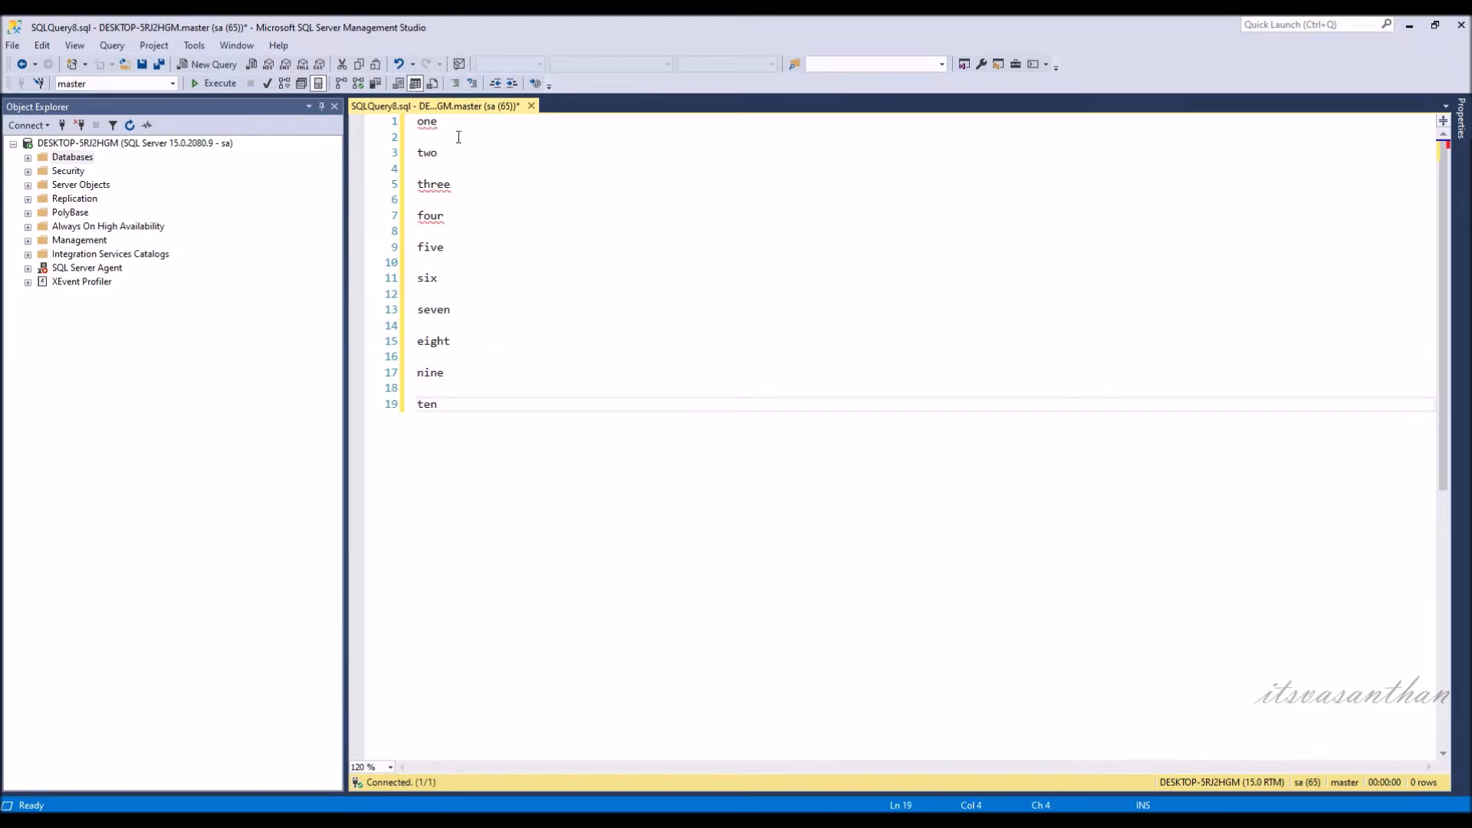
double_click(426, 152)
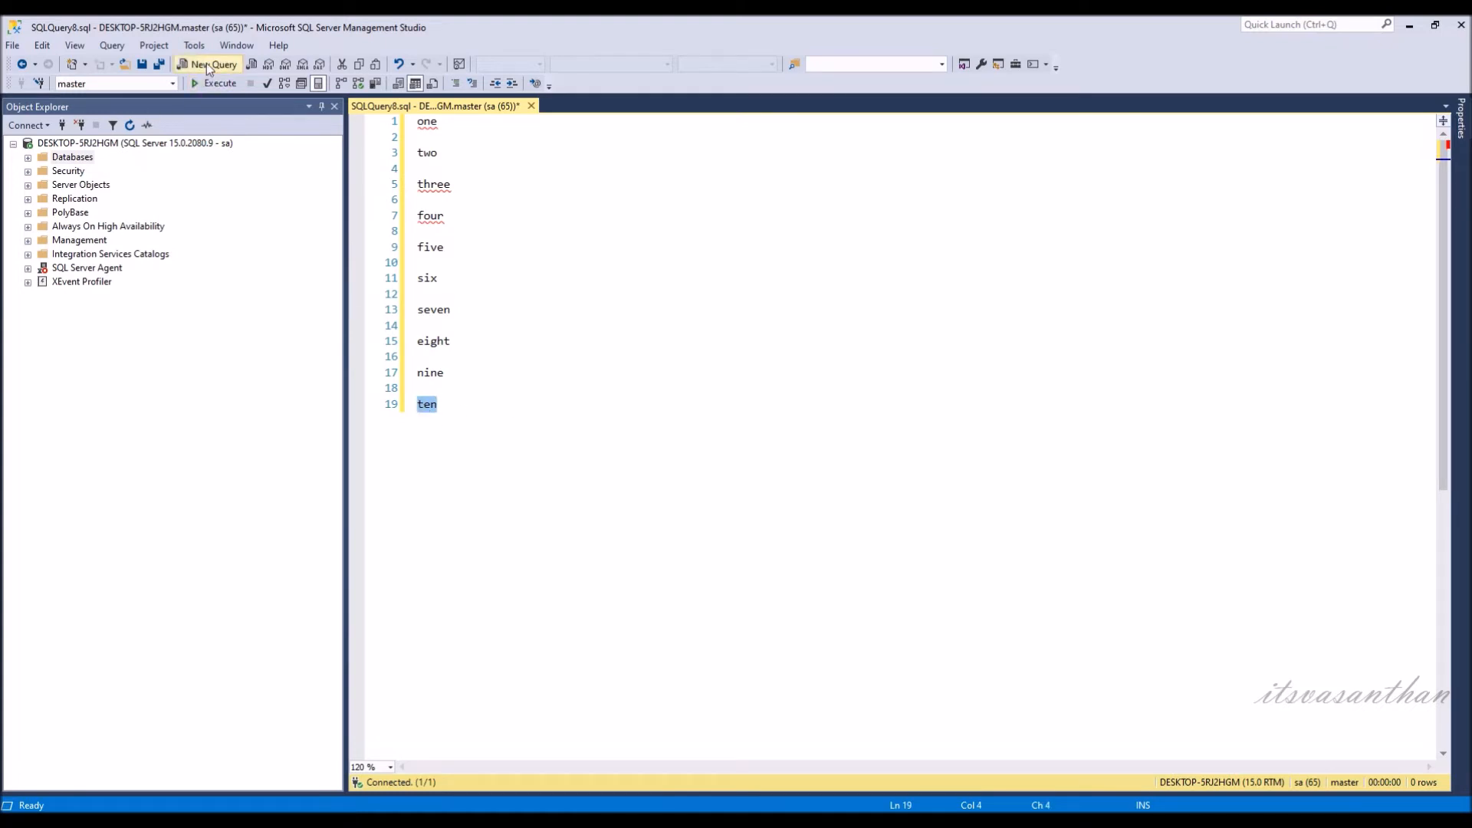
Step: In a new query, paste 'ten' then 'one' twice on separate lines from the clipboard ring
click(206, 63)
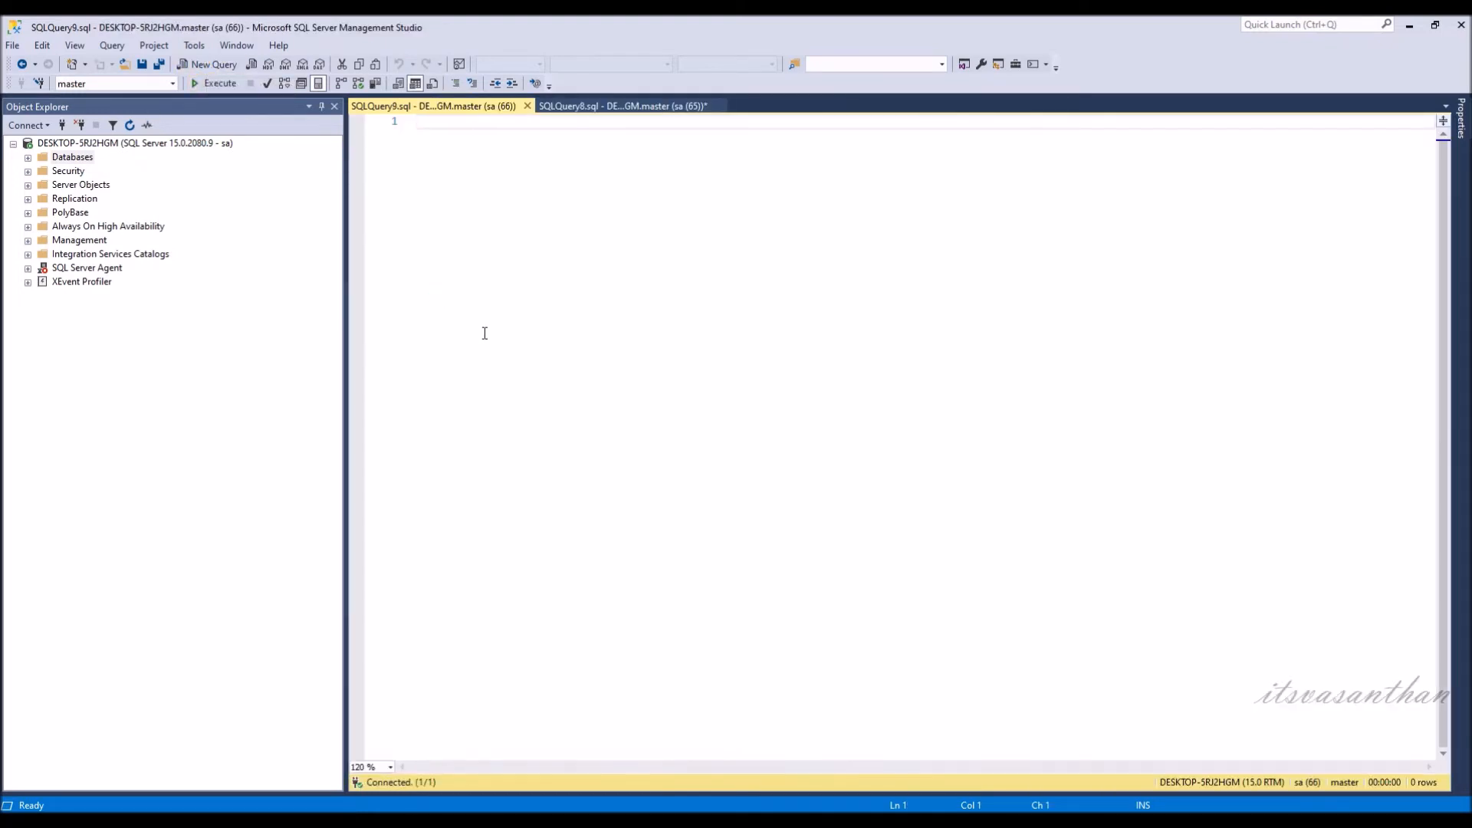
text(ten)
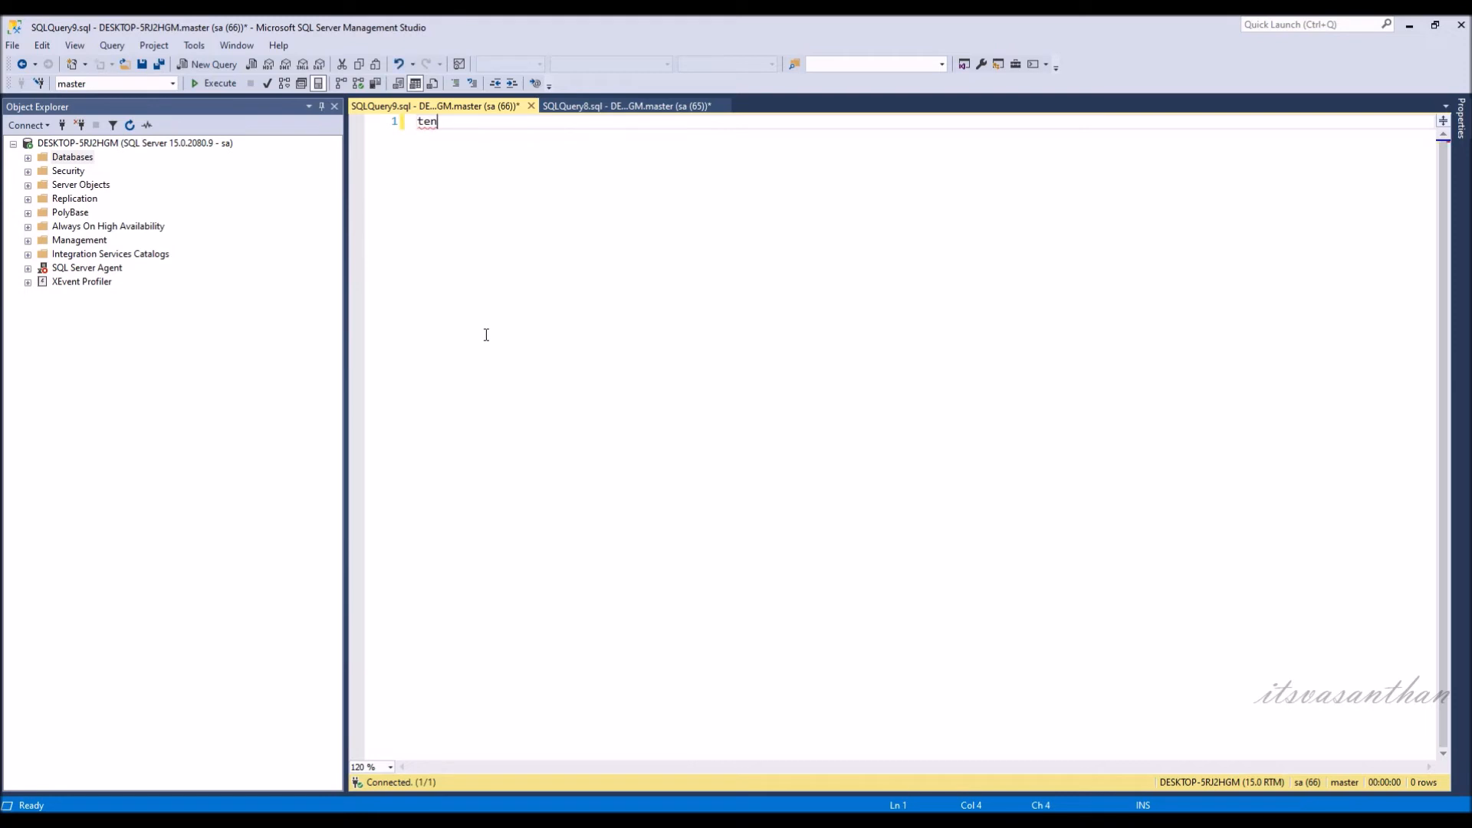
key(enter)
text(three)
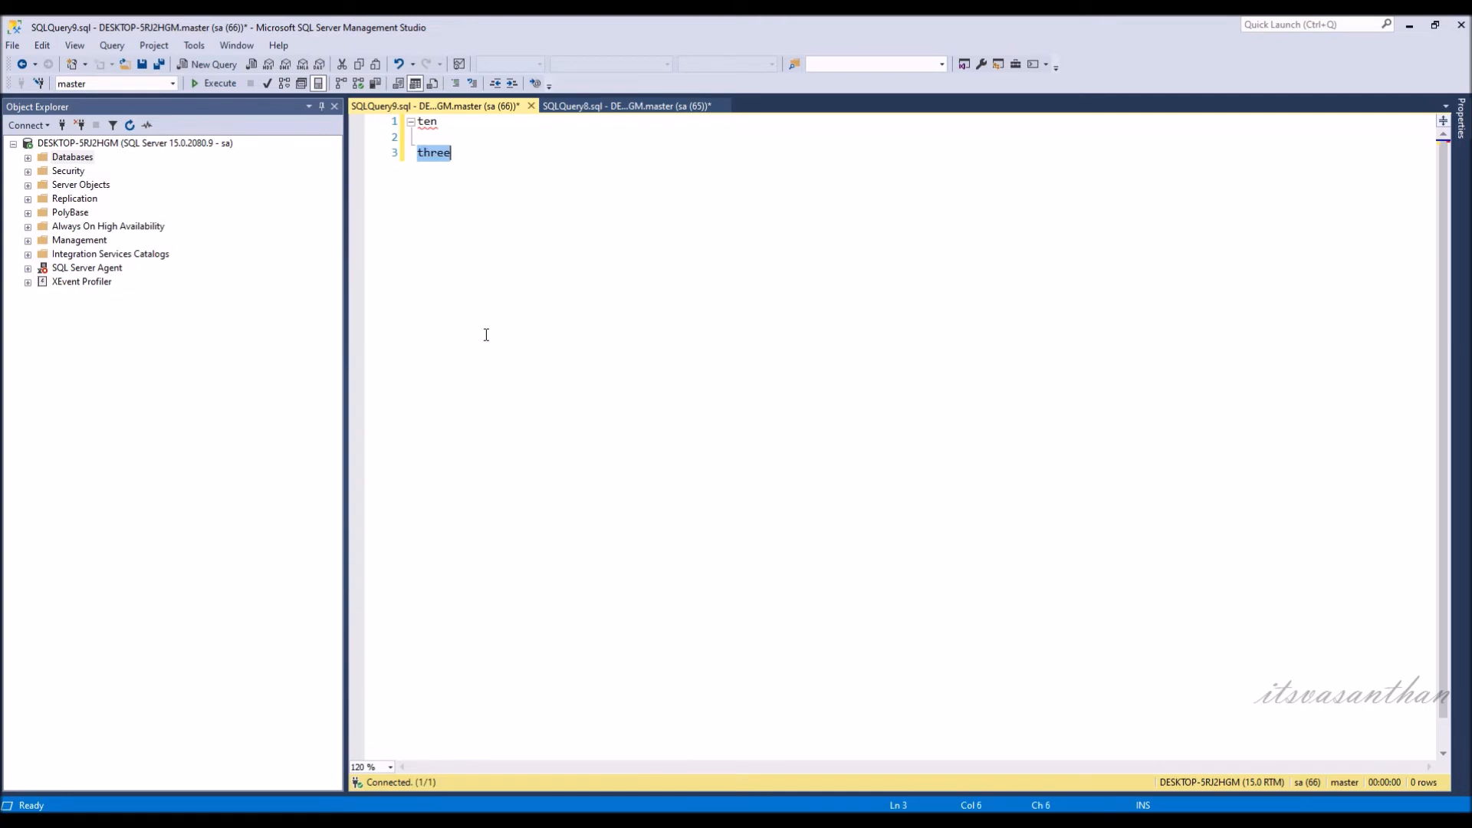
text(one)
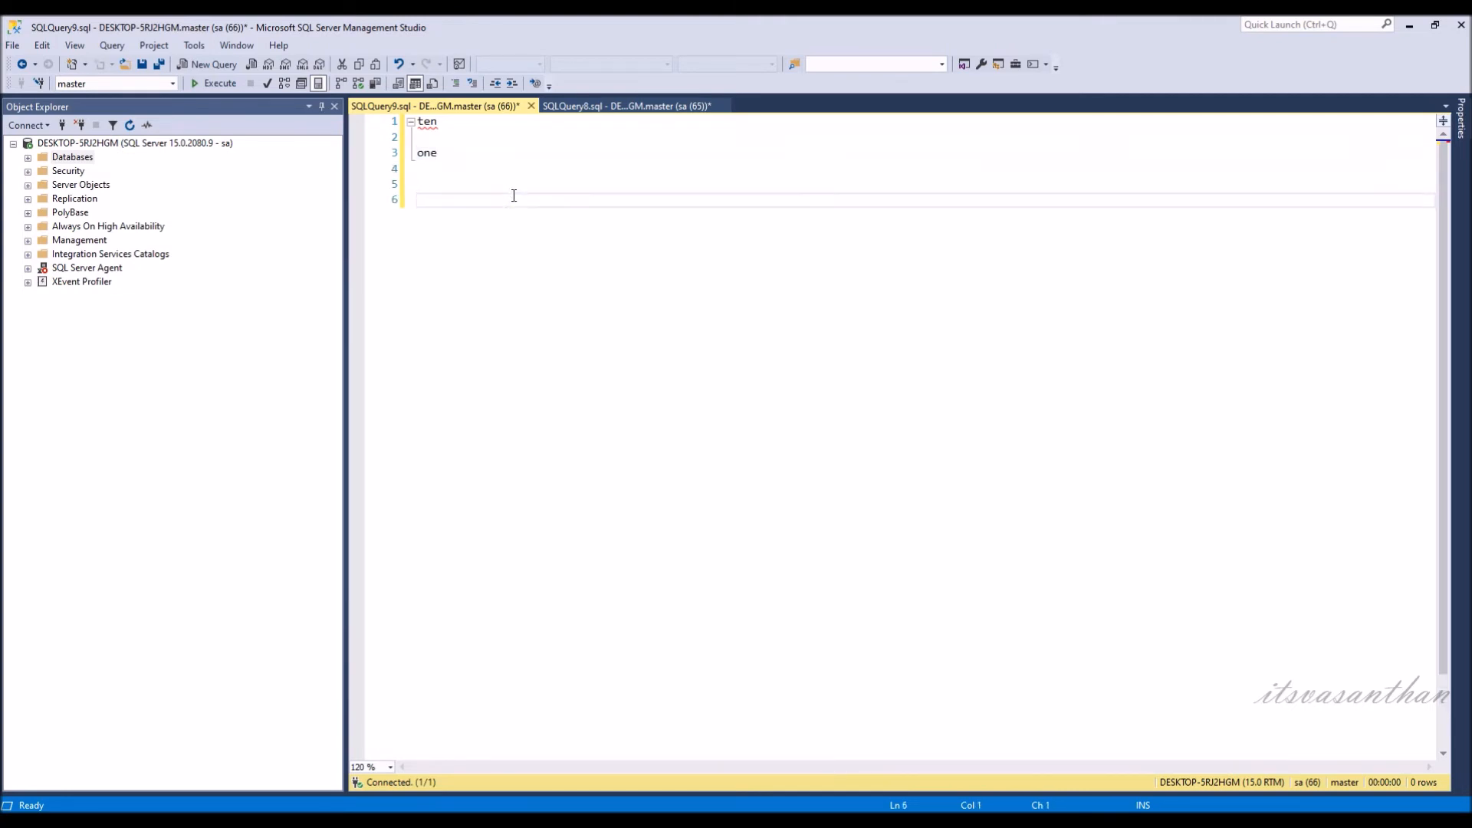
click(41, 45)
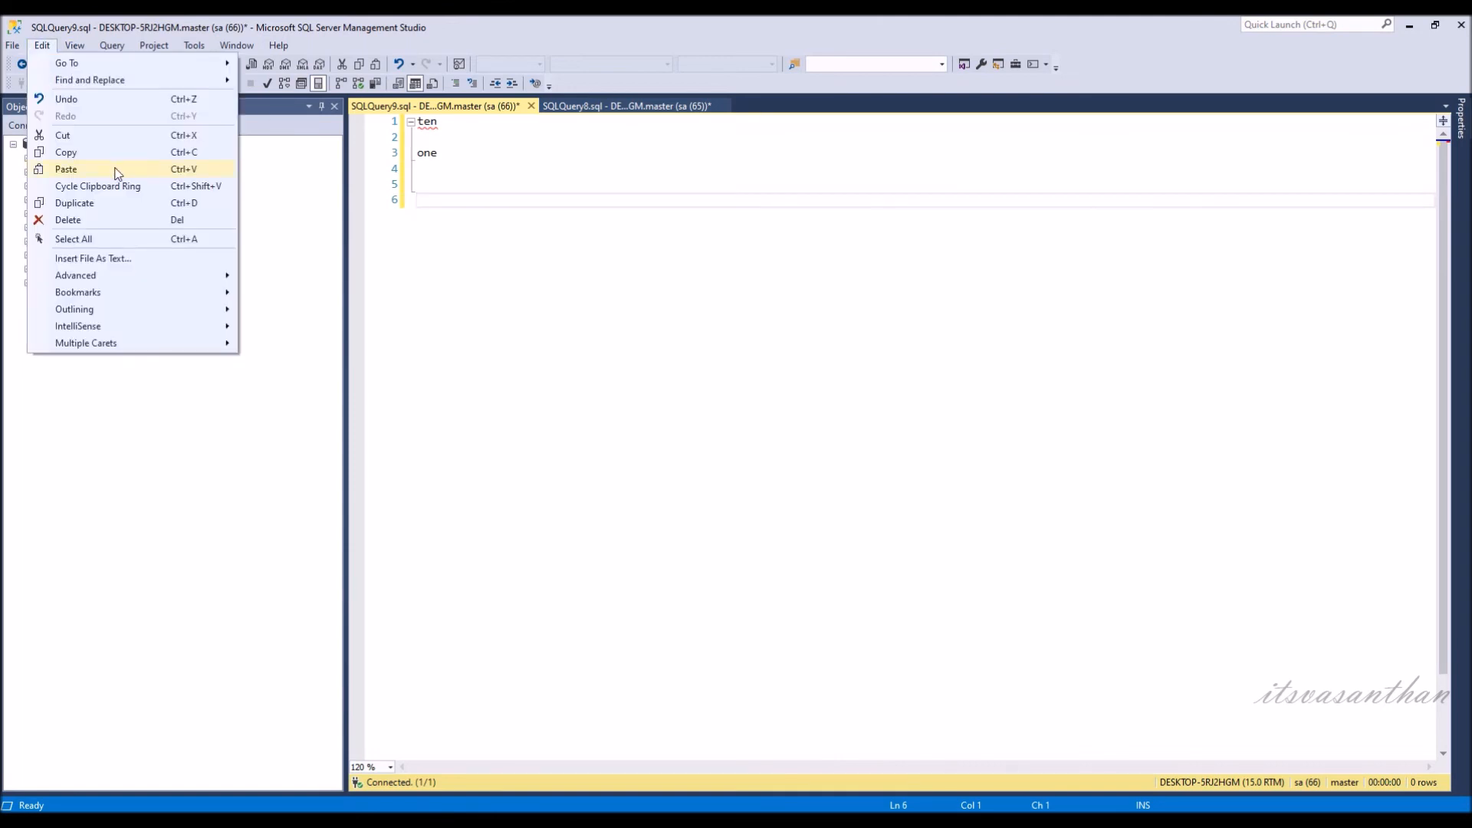
click(66, 168)
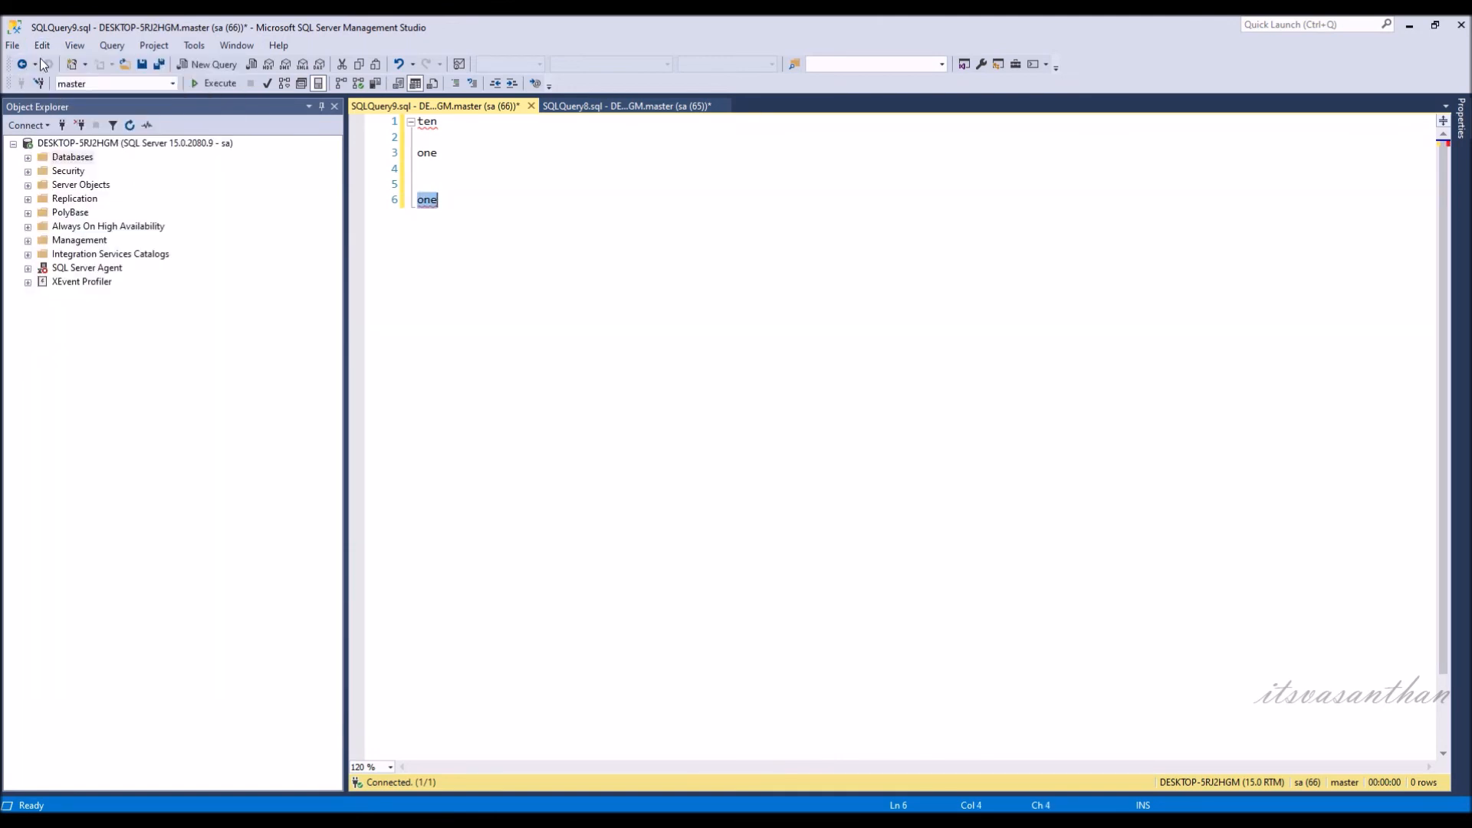